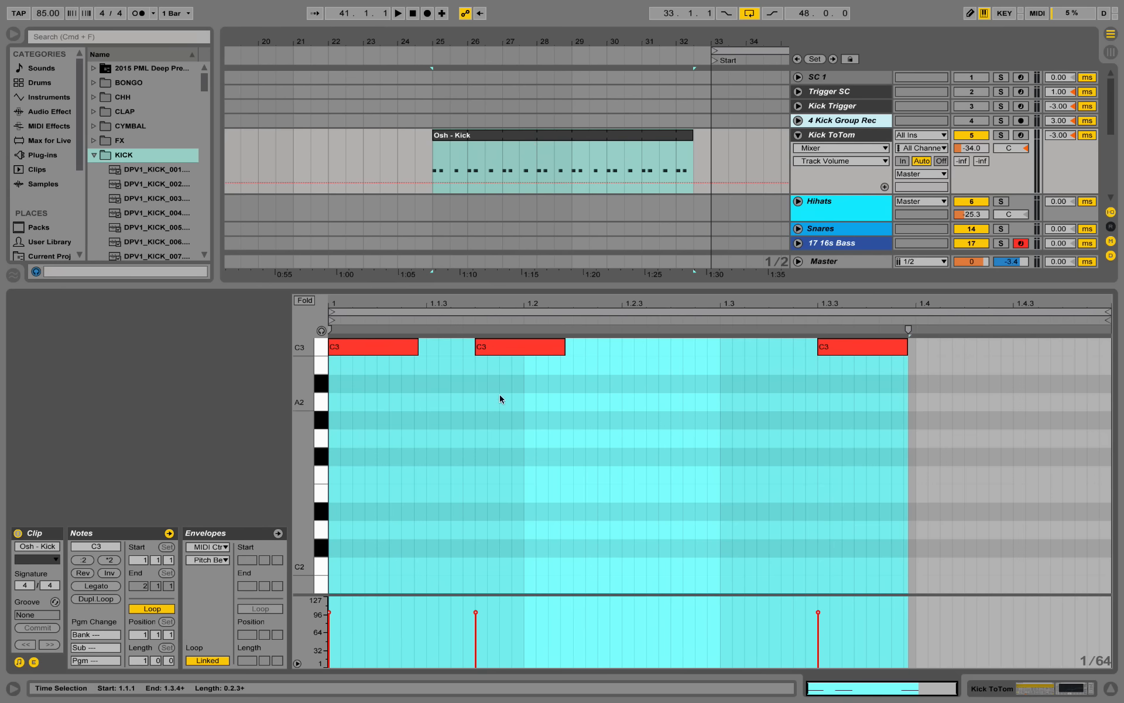
# Show the Kick ToTom track's device chain instead of the Osh - Kick clip notes.
pyautogui.click(400, 13)
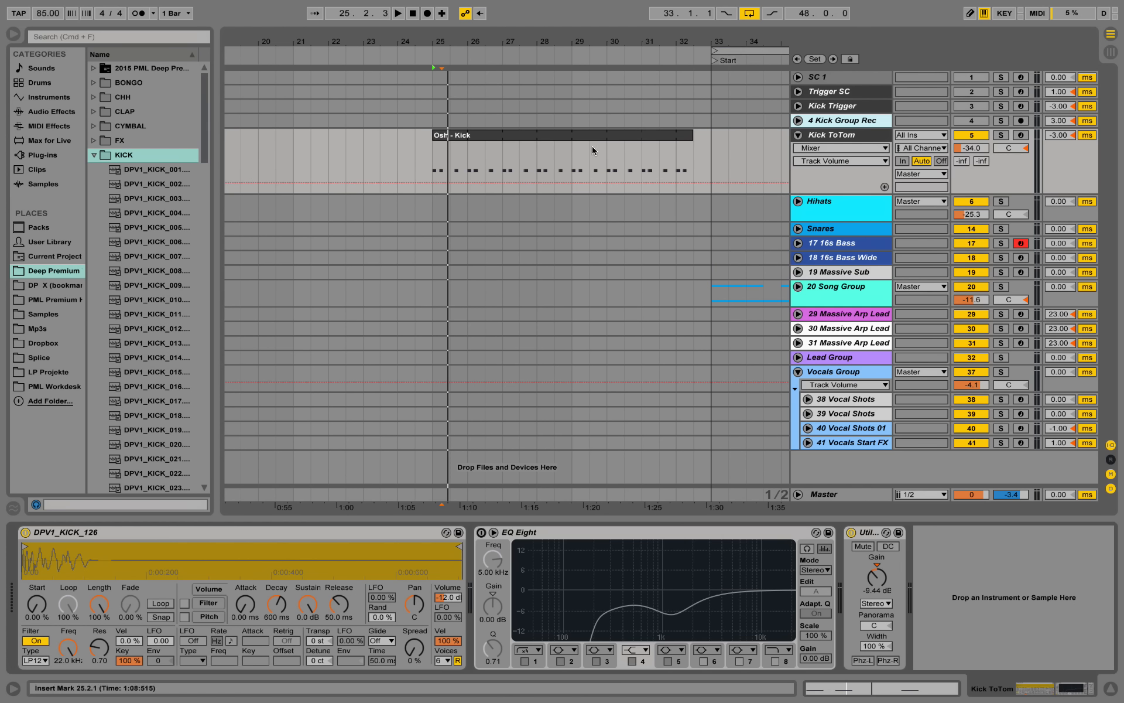
pyautogui.moveTo(555, 129)
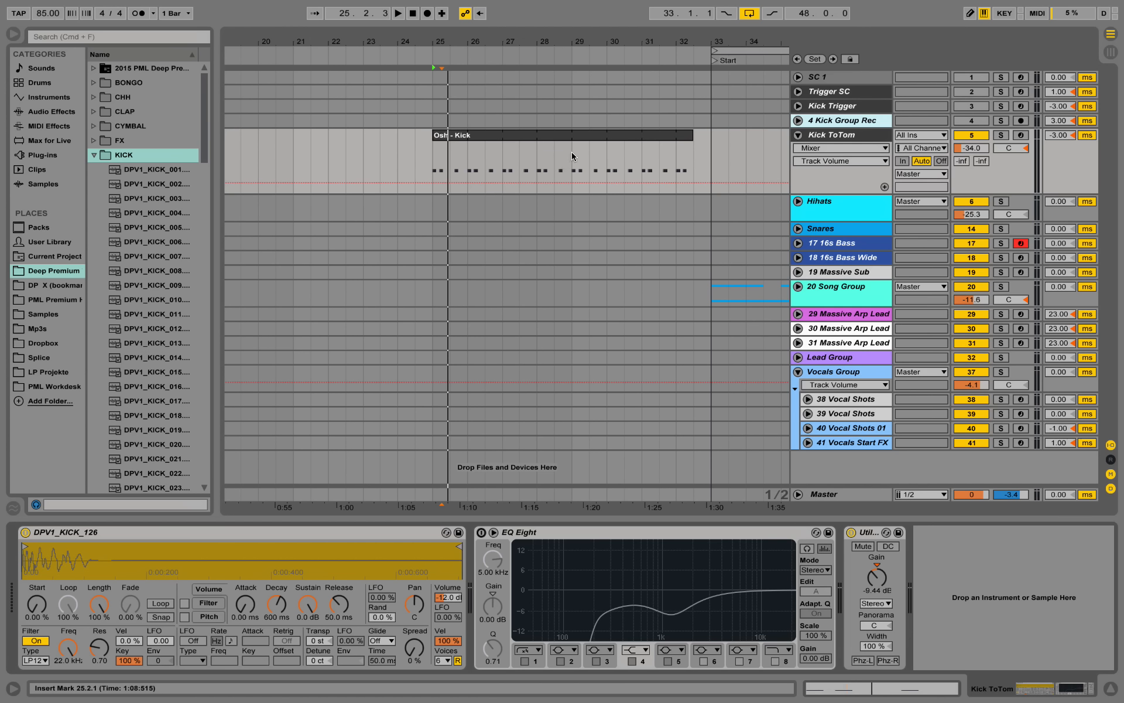
pyautogui.moveTo(843, 142)
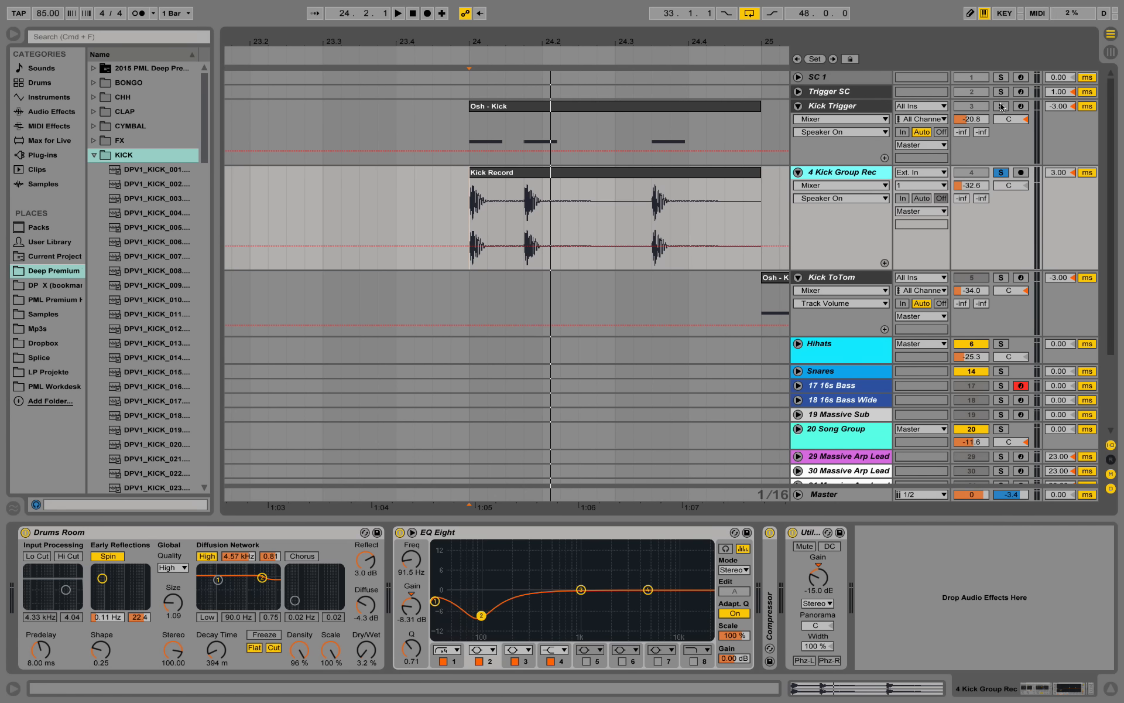
# Select the Kick Trigger track and focus its EQ Eight in the device chain.
pyautogui.click(832, 106)
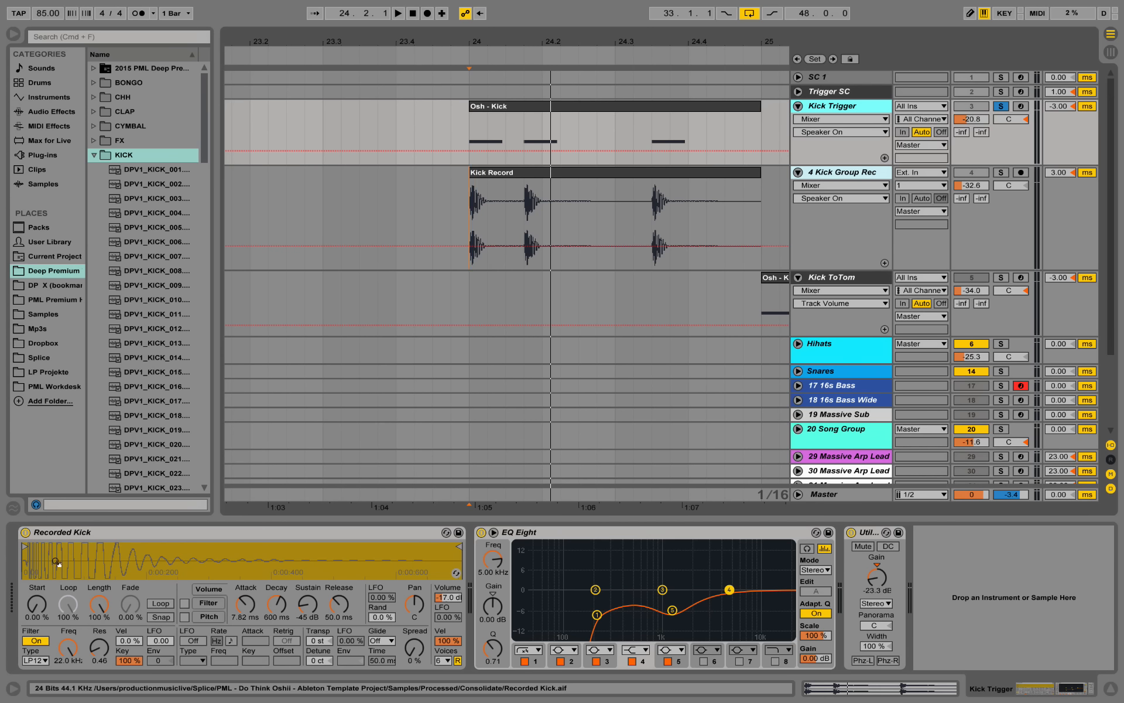
pyautogui.click(397, 13)
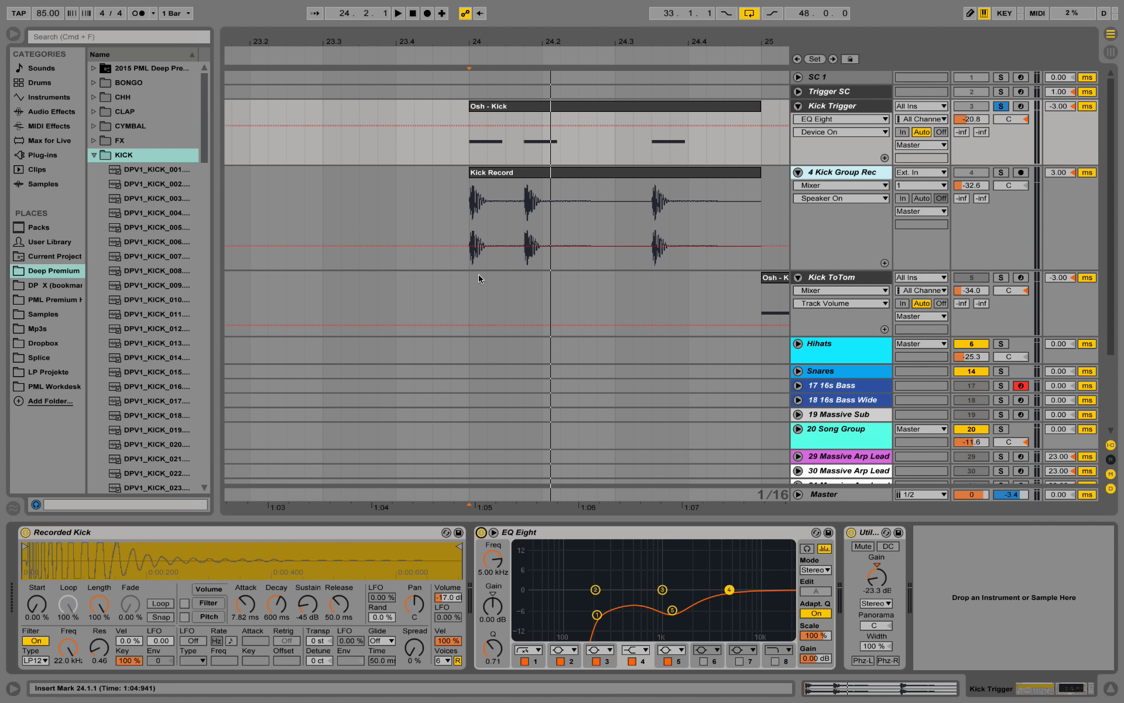
# On Kick Group Rec's EQ Eight, pull band 4 down toward 2 kHz and make it a low-pass cut.
pyautogui.click(836, 172)
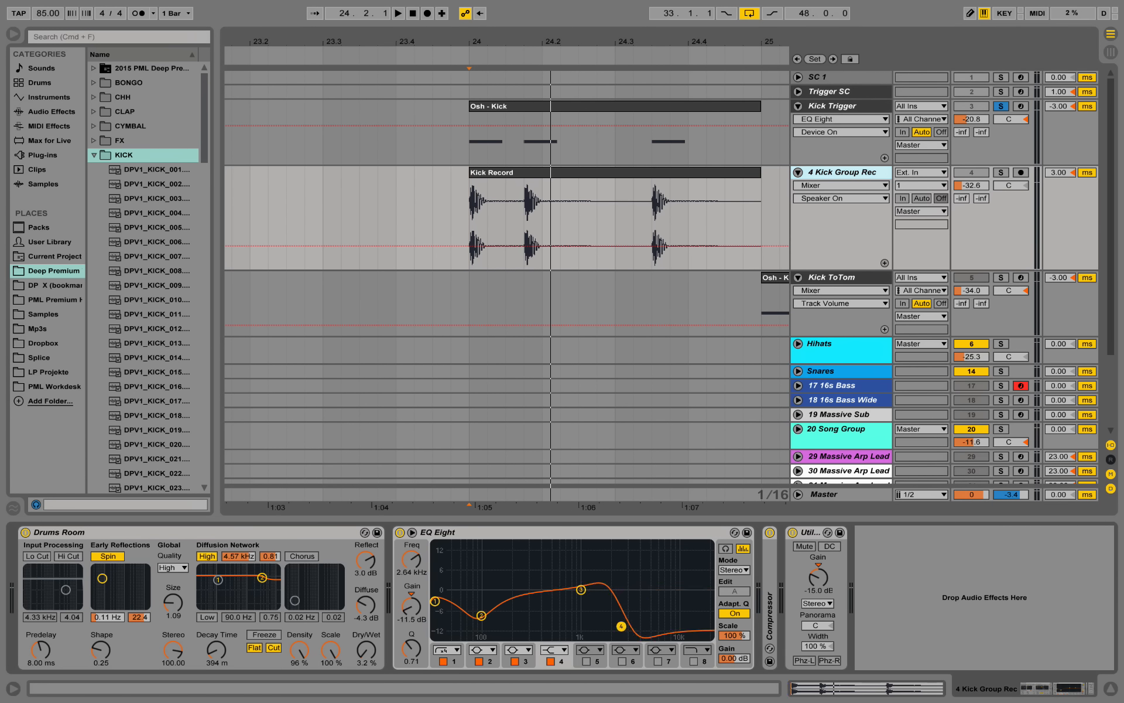
pyautogui.moveTo(615, 625); pyautogui.dragTo(589, 618)
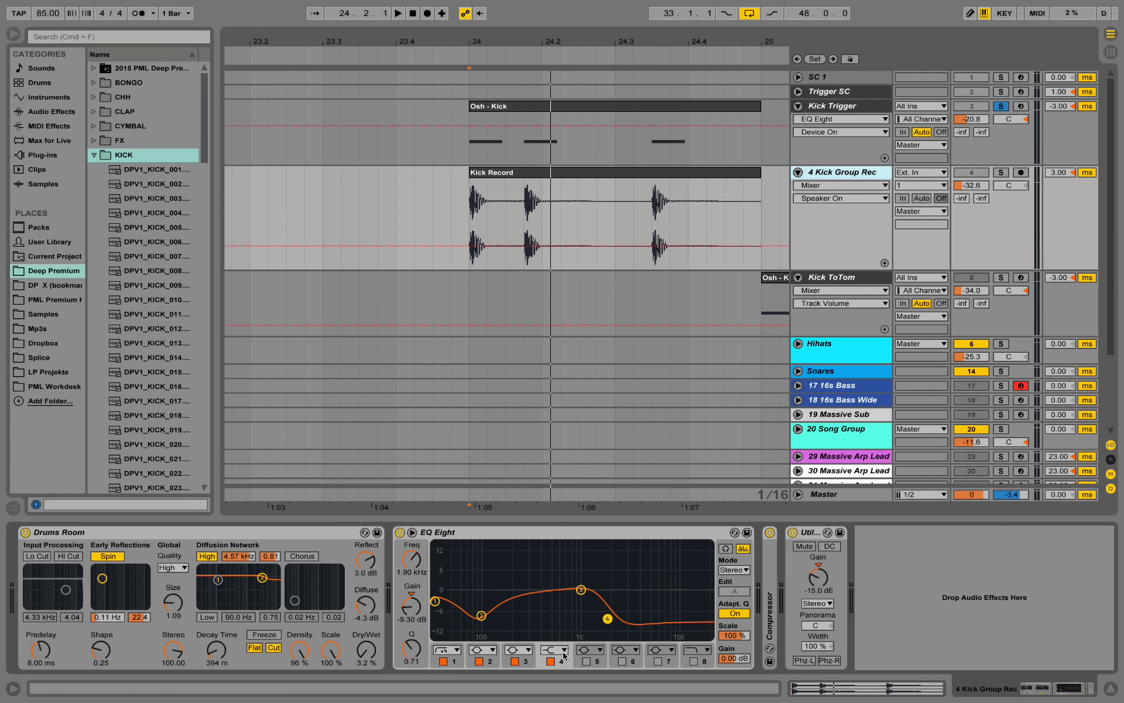
pyautogui.click(560, 649)
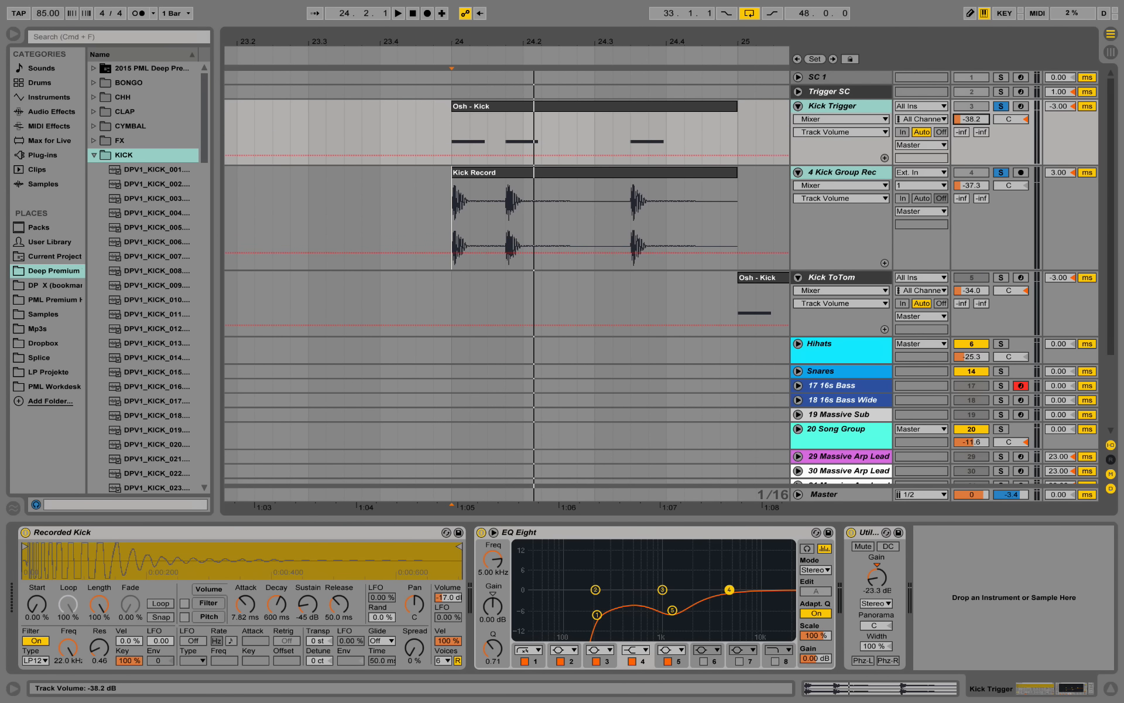
# Raise Kick Group Rec's volume to about -26.8 dB and start playback to hear the layers.
pyautogui.moveTo(972, 118); pyautogui.dragTo(972, 114)
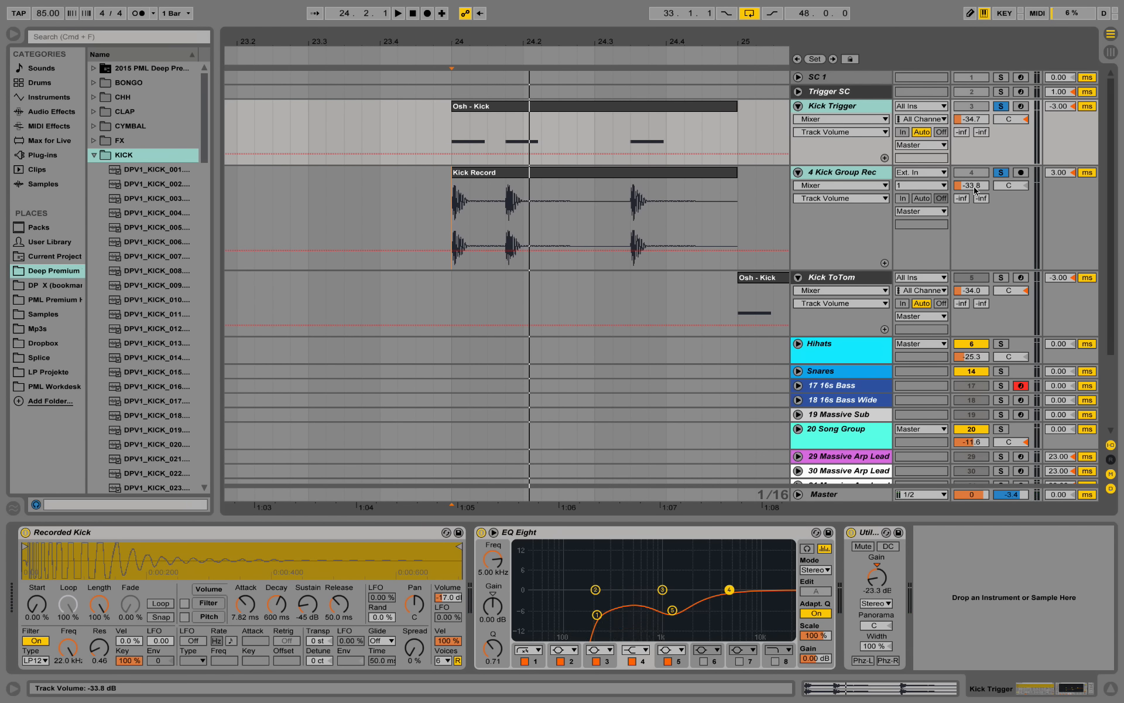
pyautogui.moveTo(971, 185); pyautogui.dragTo(971, 180)
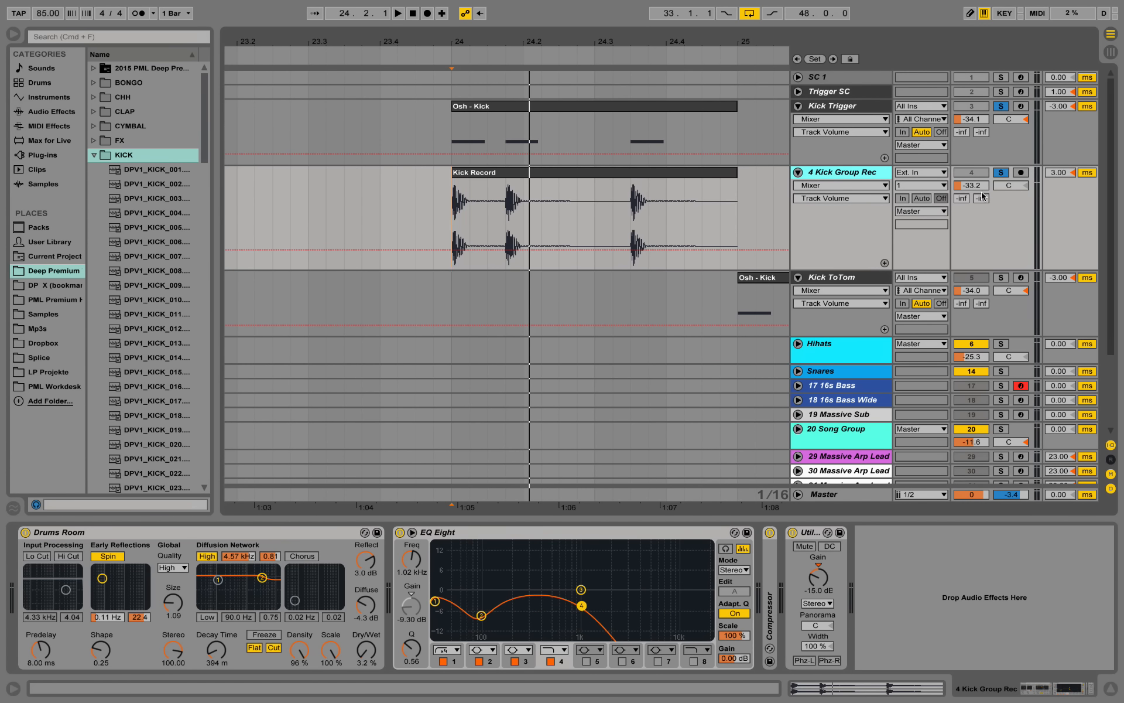
pyautogui.moveTo(971, 186); pyautogui.dragTo(971, 172)
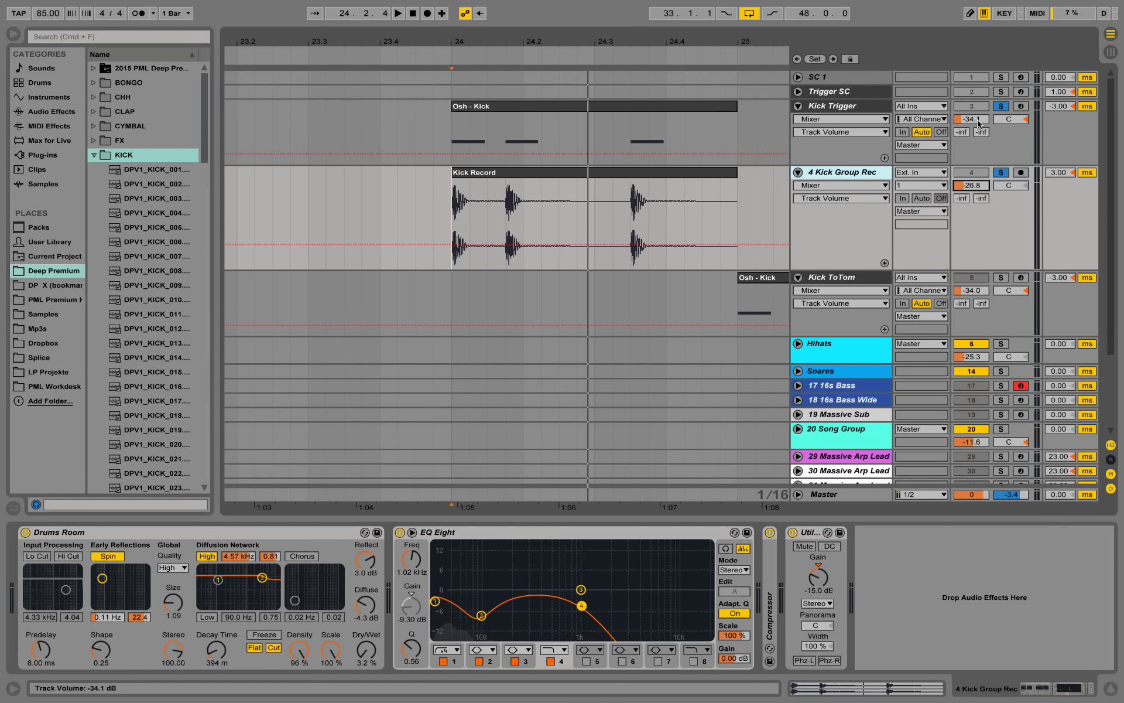
pyautogui.click(399, 13)
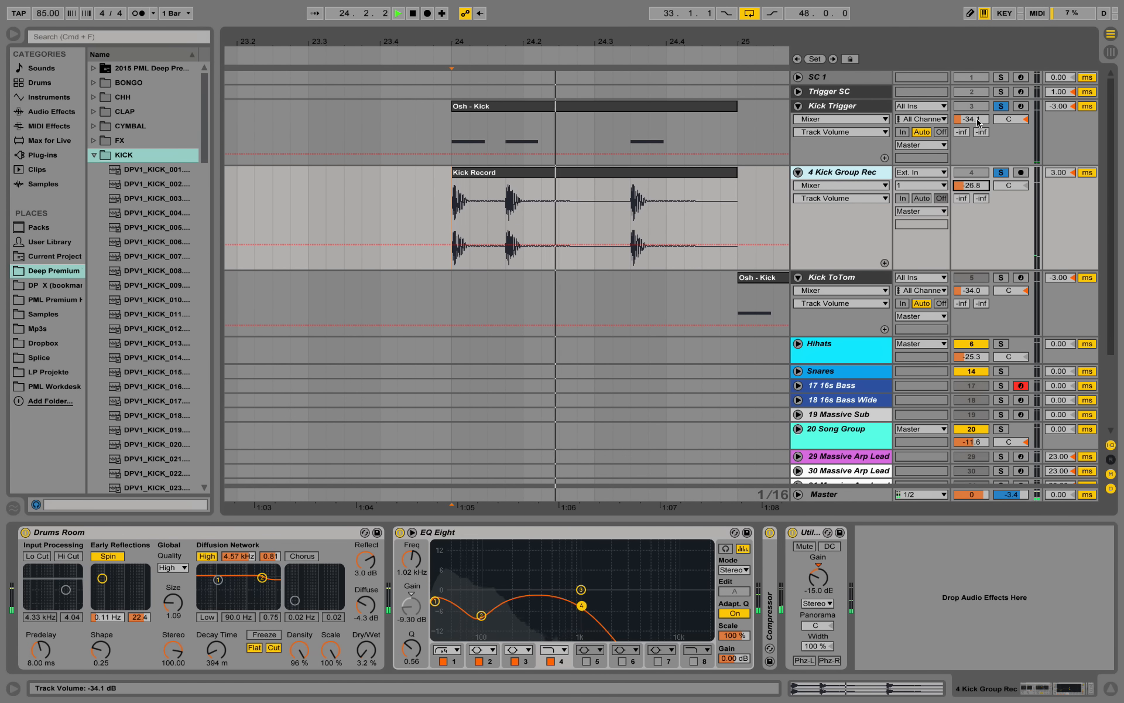
# Lower the Kick Trigger volume to about -18.3 dB while the song plays.
pyautogui.click(831, 106)
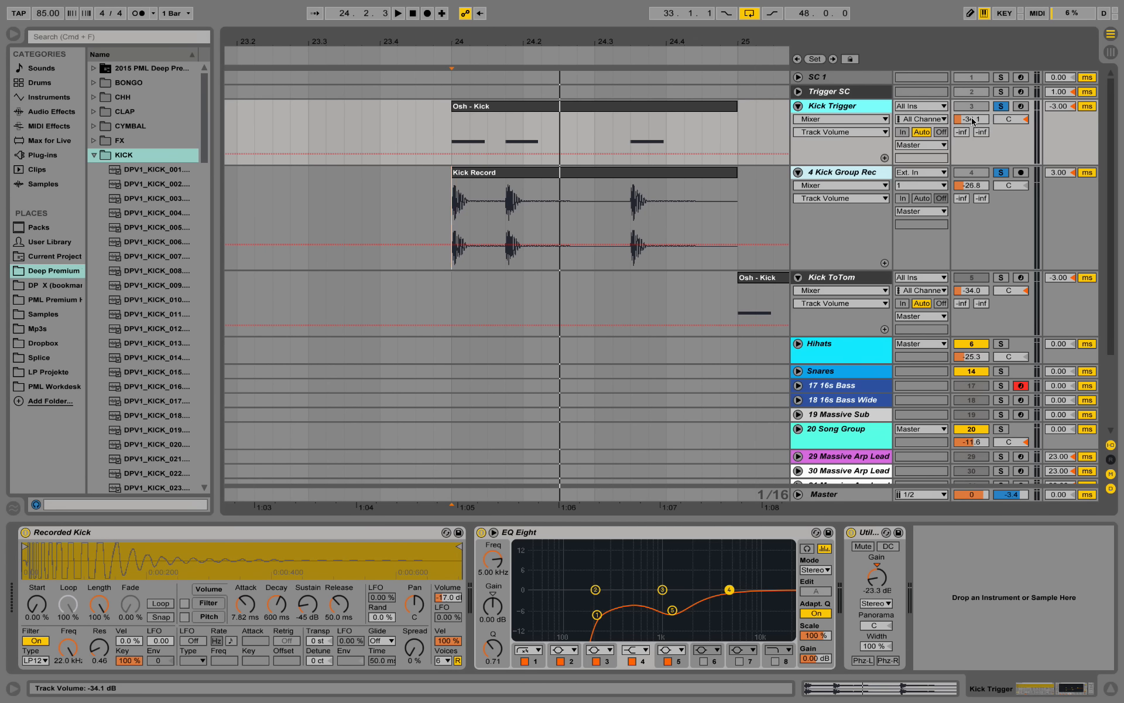
pyautogui.moveTo(972, 120); pyautogui.dragTo(973, 129)
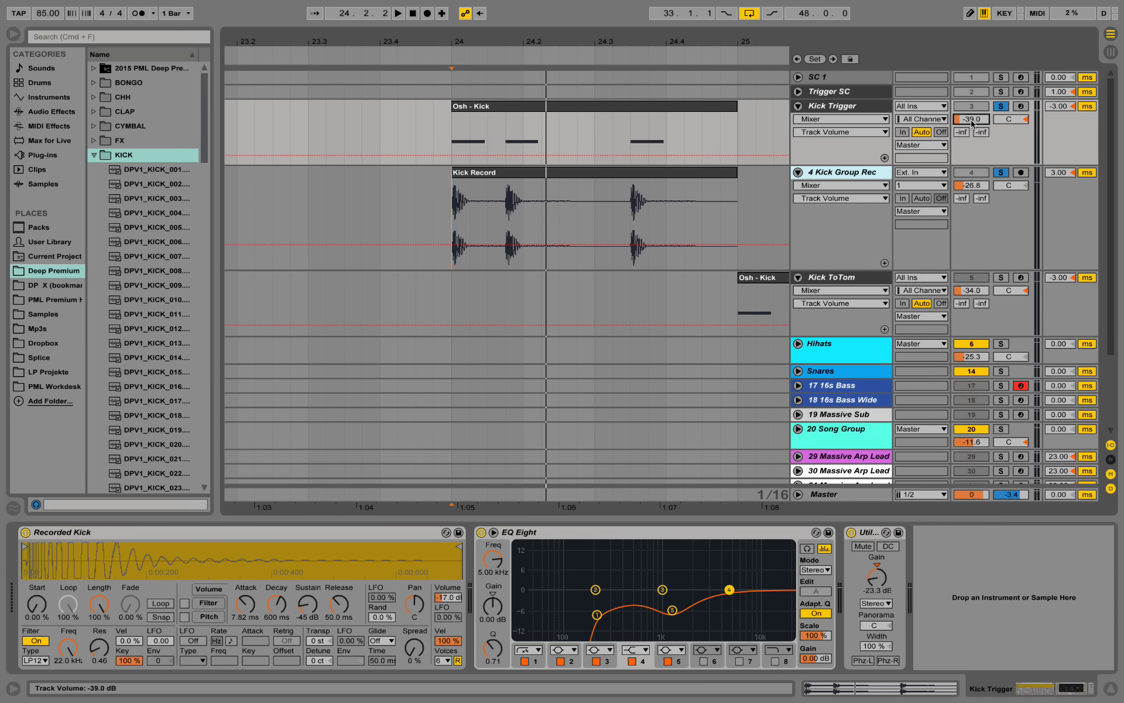
pyautogui.click(397, 13)
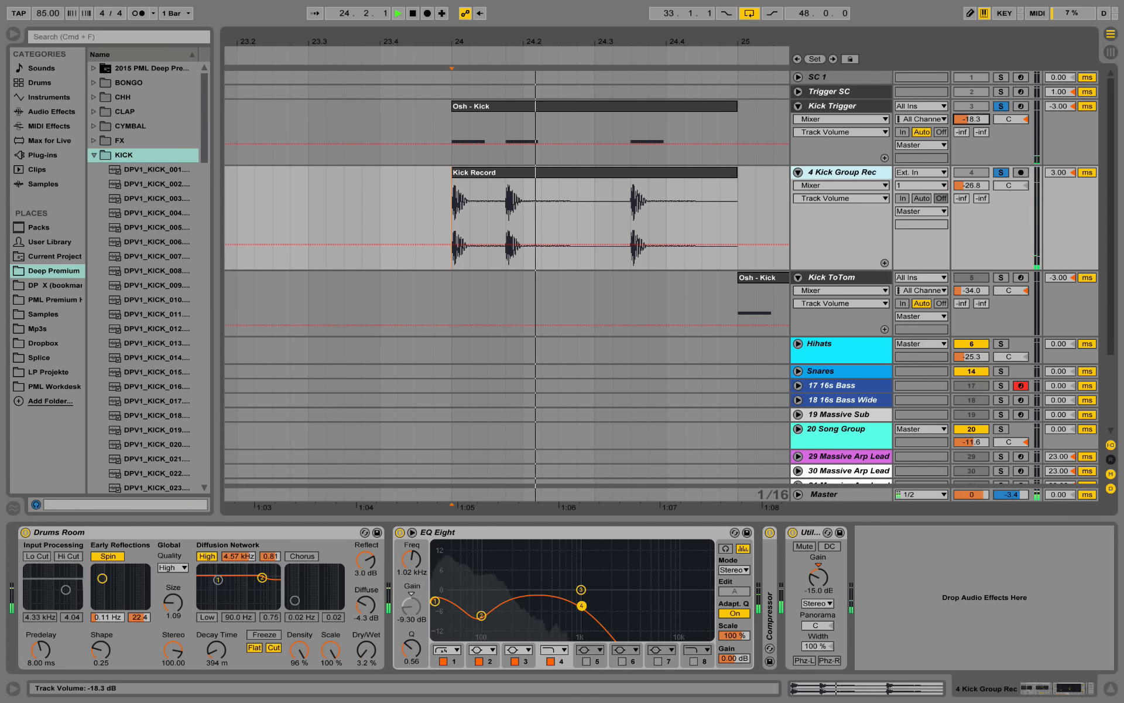
# Drop Kick Trigger to -21.7 dB and sweep its EQ Eight low cut to about 259 Hz.
pyautogui.moveTo(973, 118); pyautogui.dragTo(973, 122)
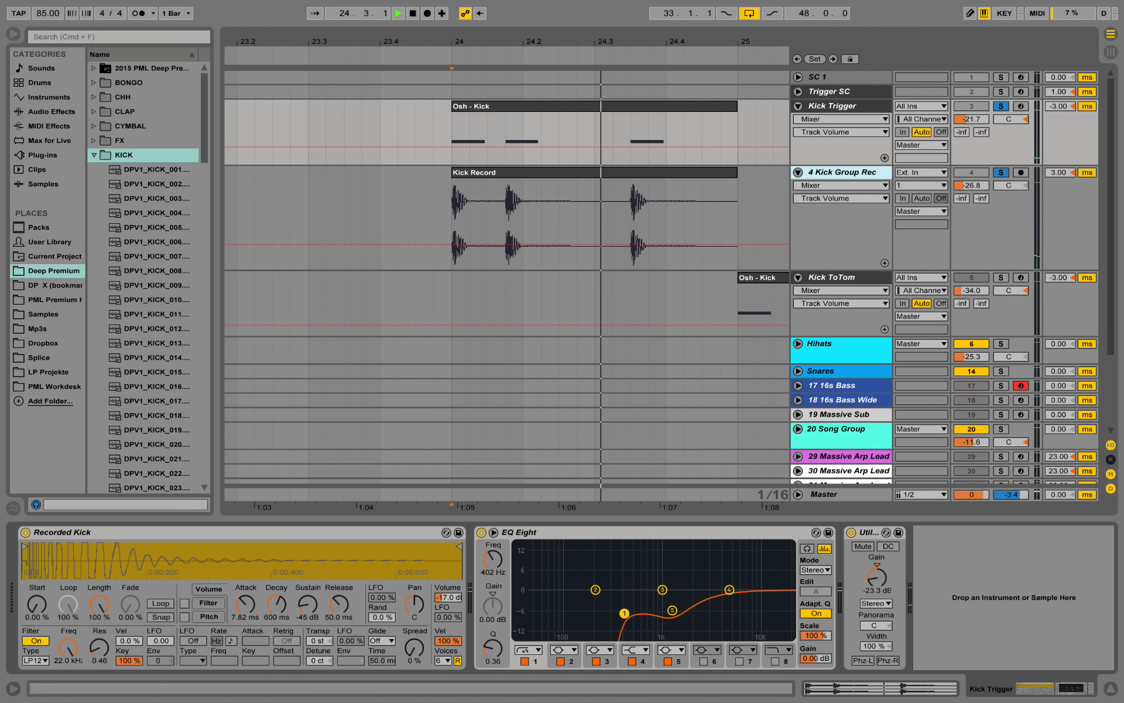
pyautogui.moveTo(625, 611); pyautogui.dragTo(624, 618)
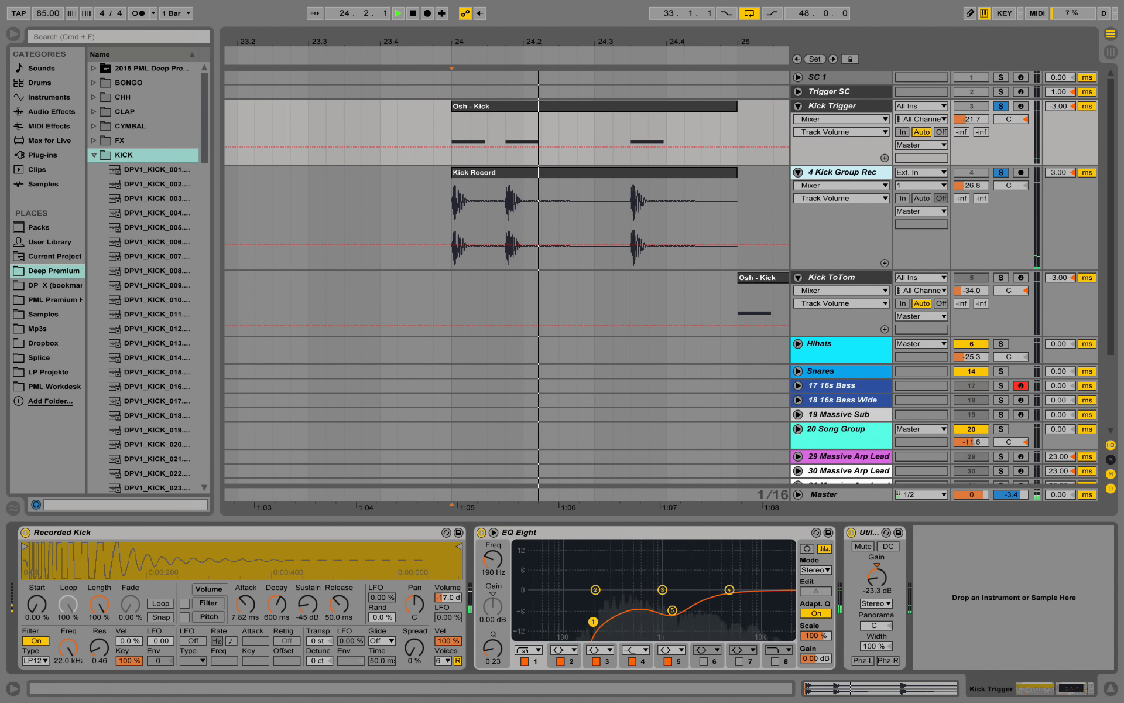
pyautogui.moveTo(591, 621); pyautogui.dragTo(606, 618)
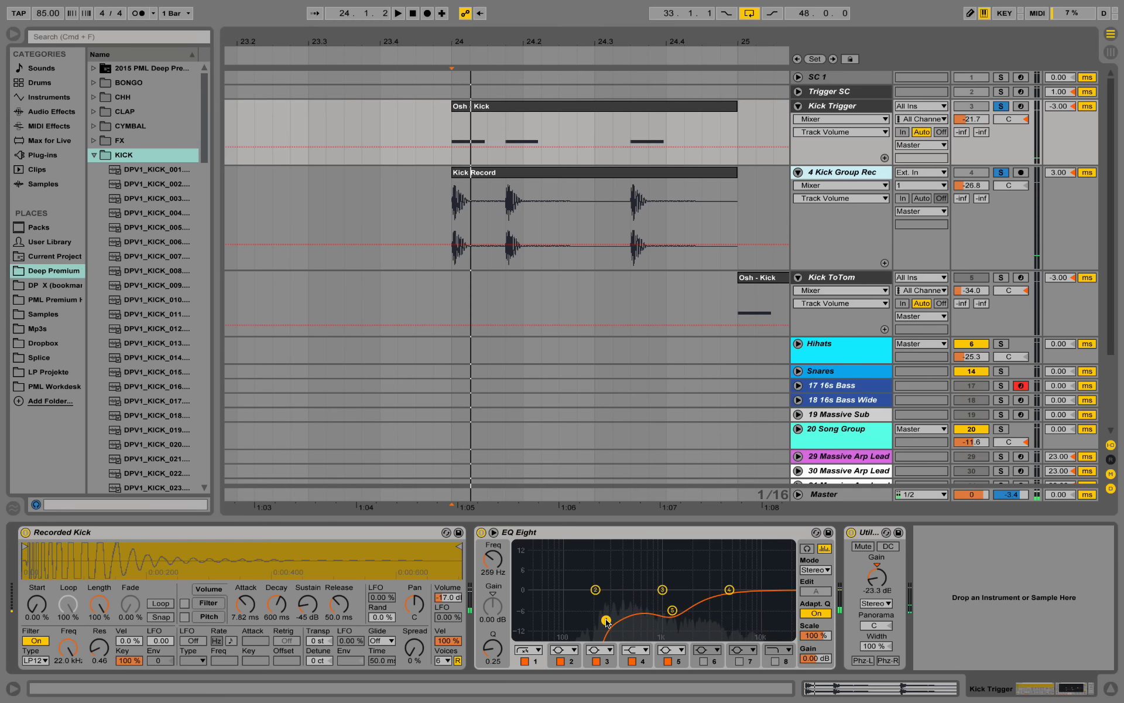